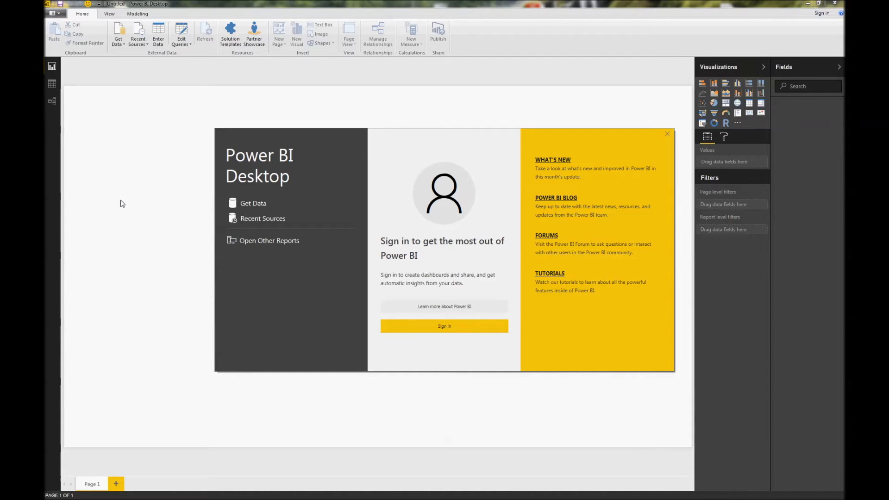
mouse_move(253, 203)
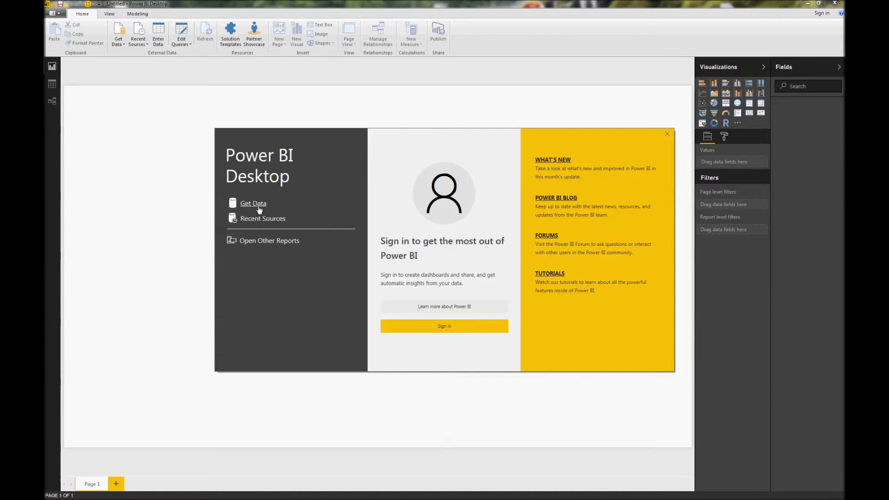
Step: Start a new ODBC data connection from Get Data
click(252, 203)
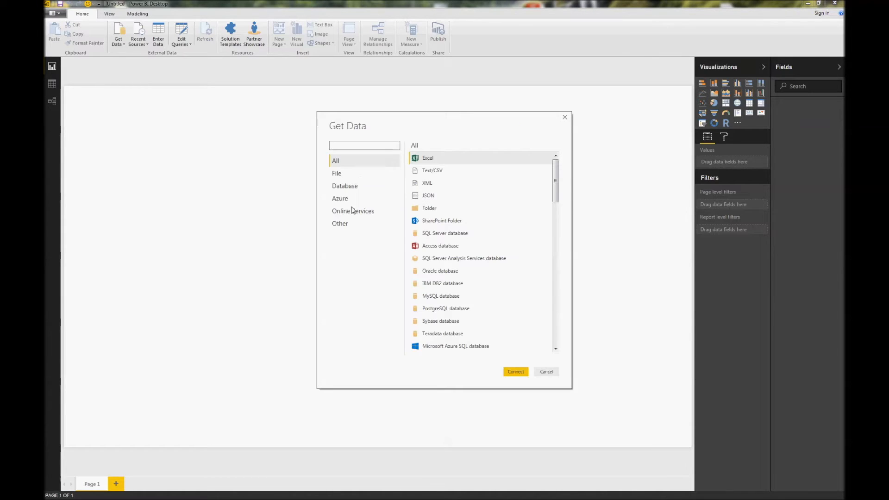
click(339, 222)
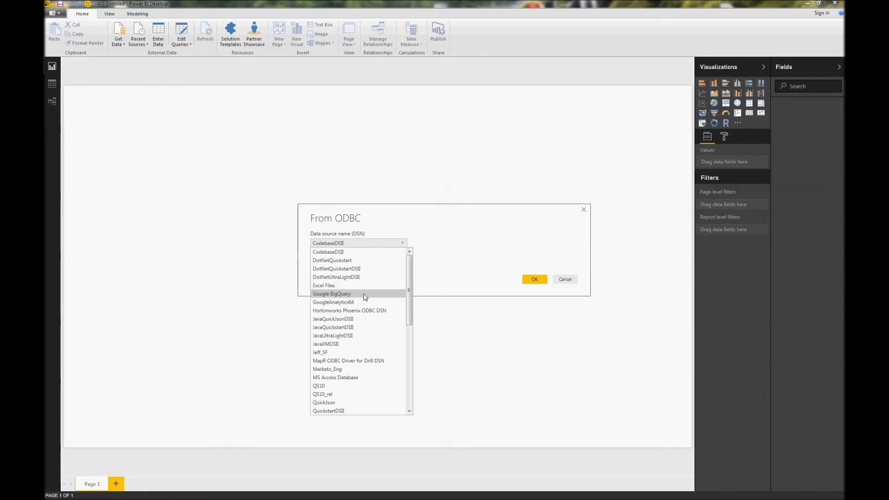
Step: Choose the Simba Salesforce Demo DSN and confirm the ODBC connection
scroll(down, 3)
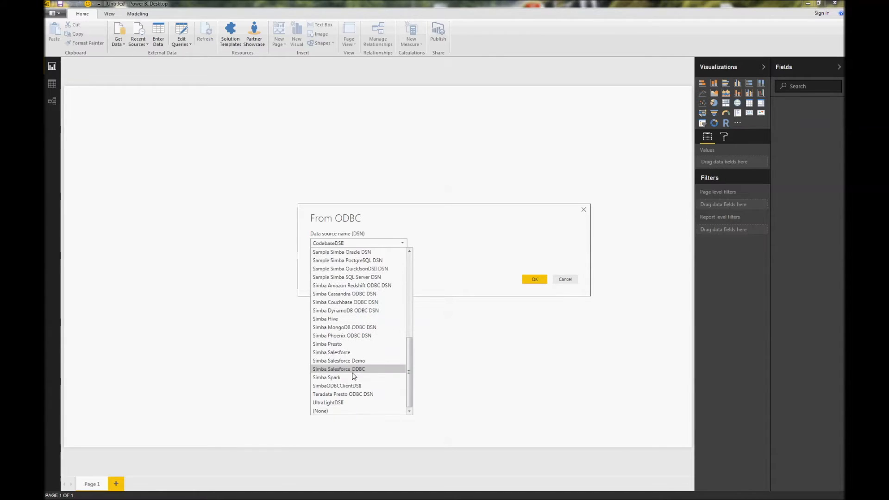
click(338, 360)
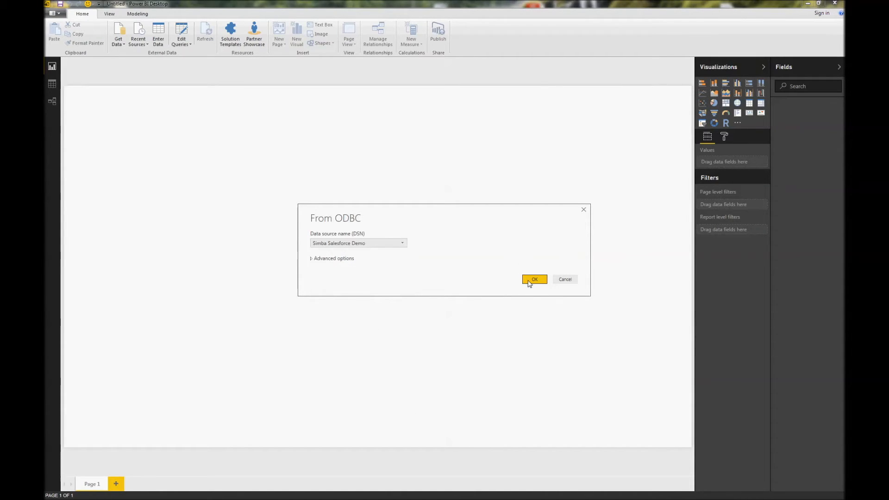
mouse_move(499, 284)
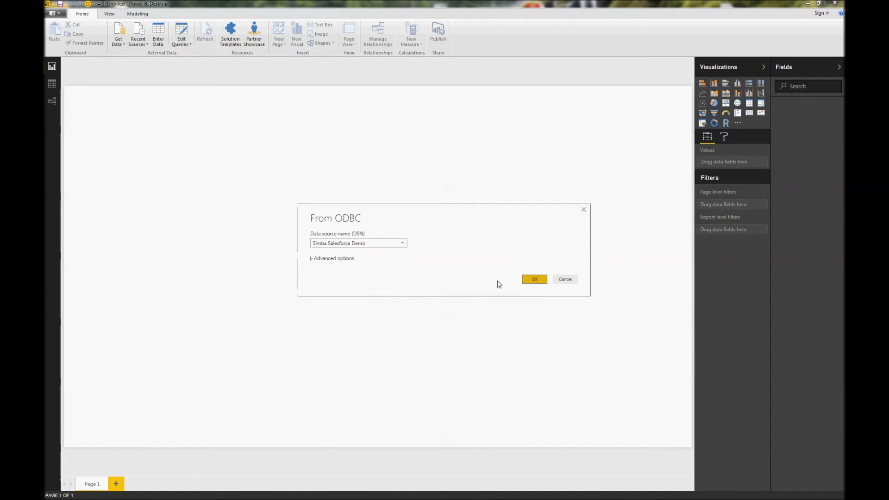
mouse_move(485, 282)
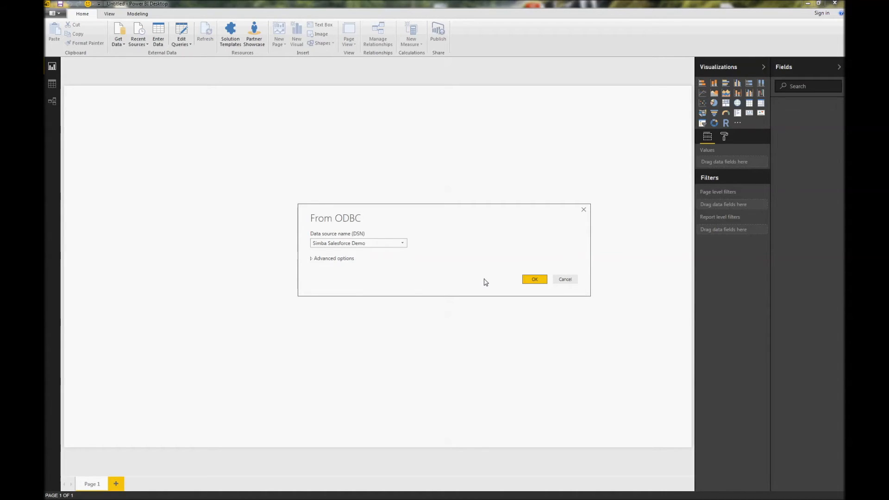
mouse_move(508, 277)
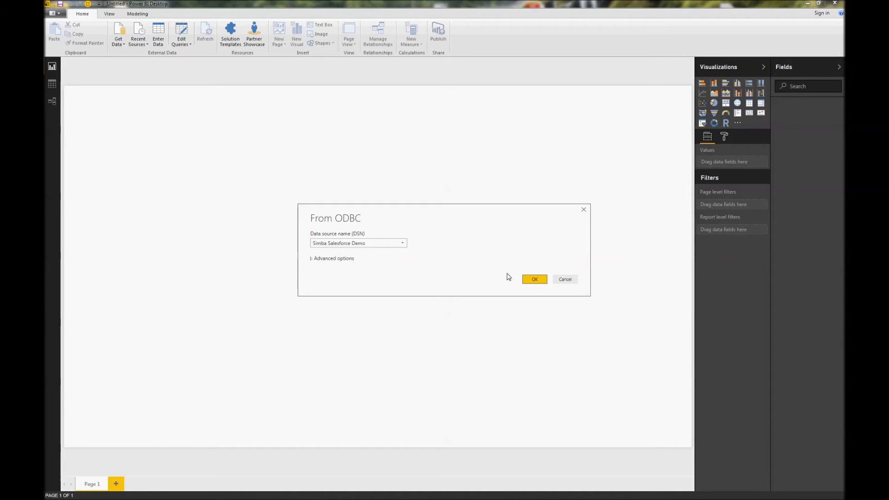
click(533, 279)
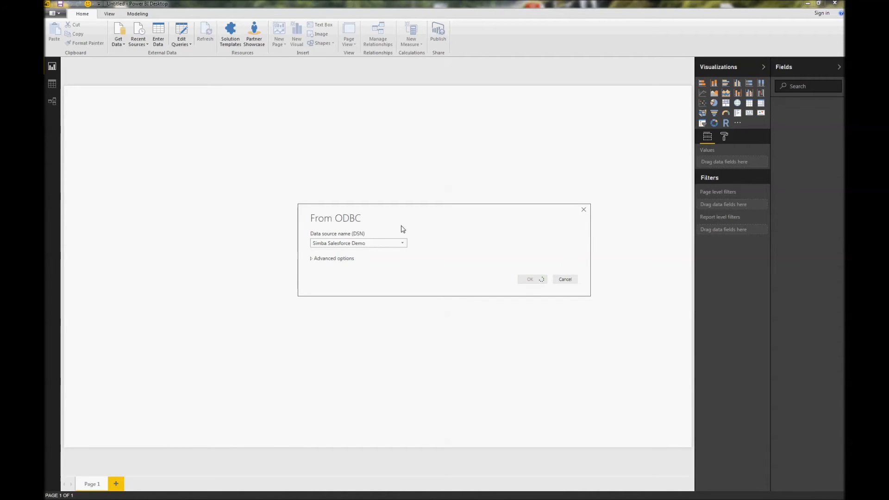
click(529, 279)
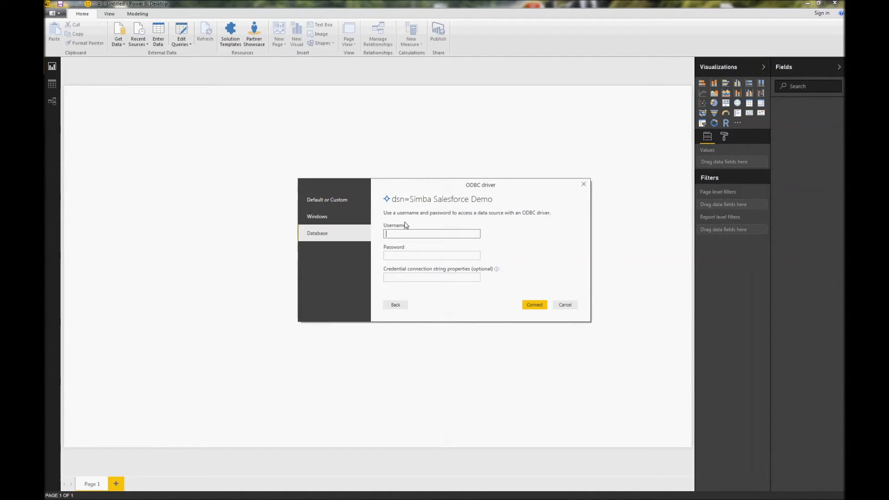
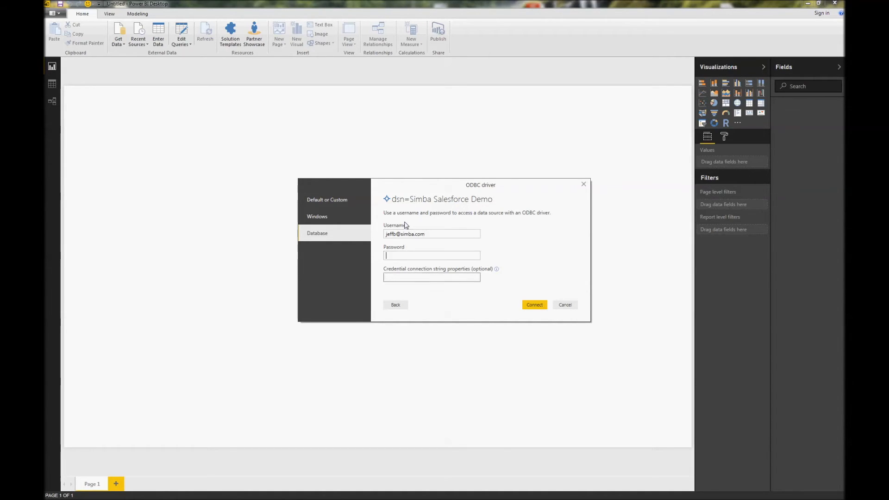
text(••••)
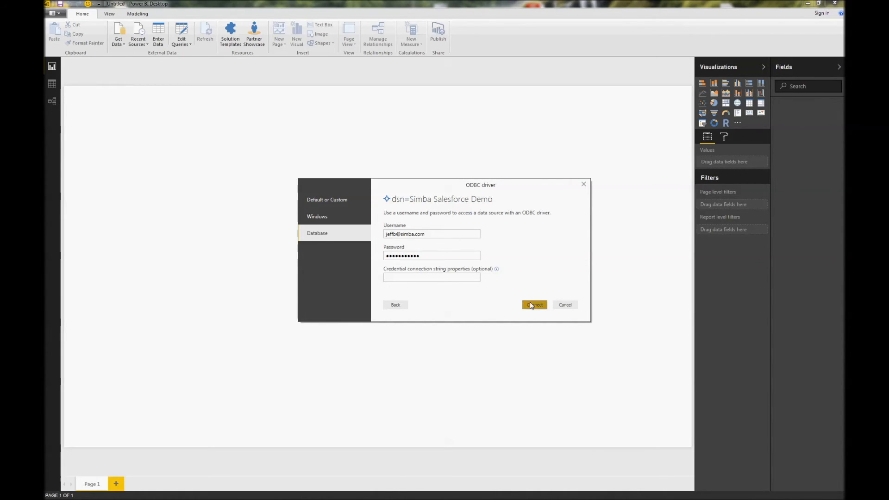
click(533, 304)
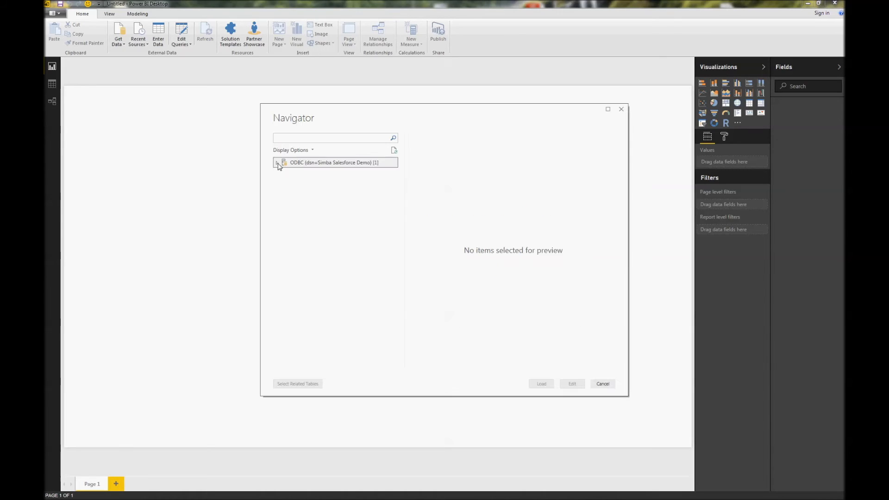
Step: Expand the ODBC source and Magnitude Software folder, then preview the Account table
click(277, 163)
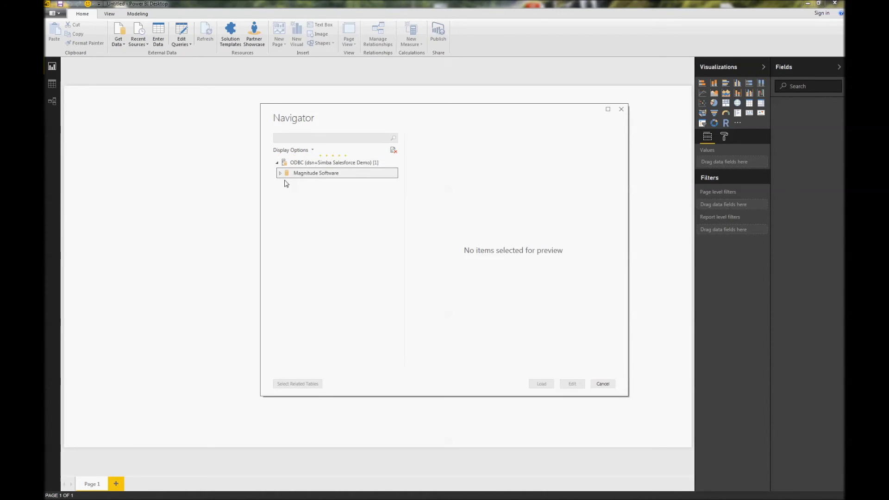
click(280, 173)
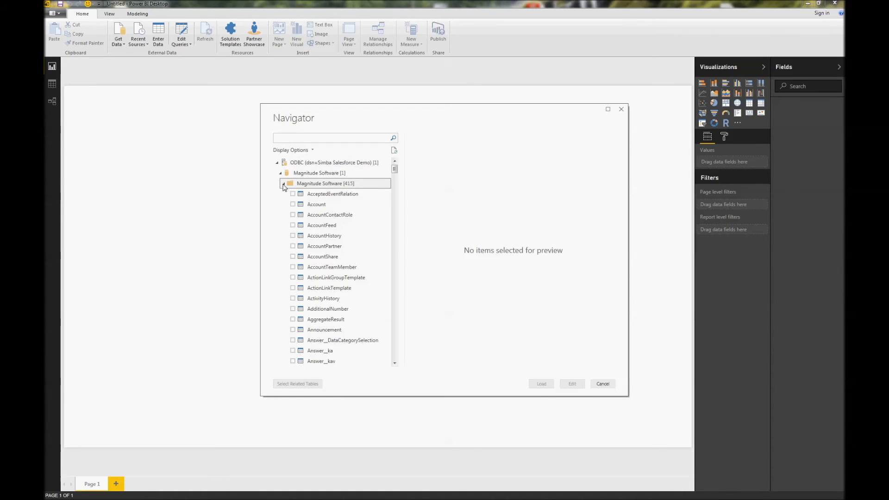
click(316, 204)
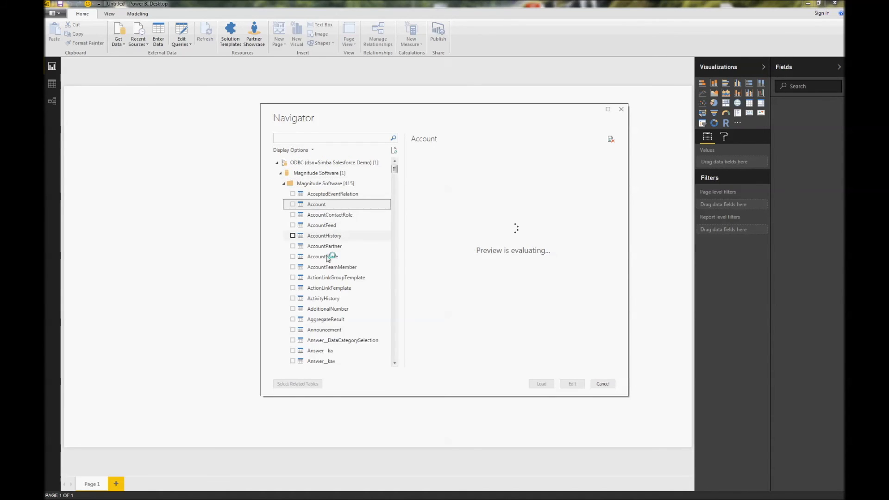
scroll(down, 3)
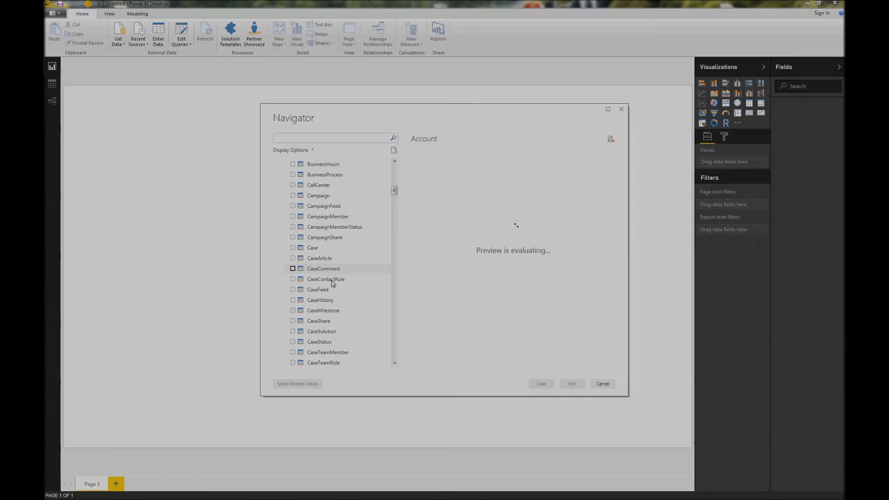